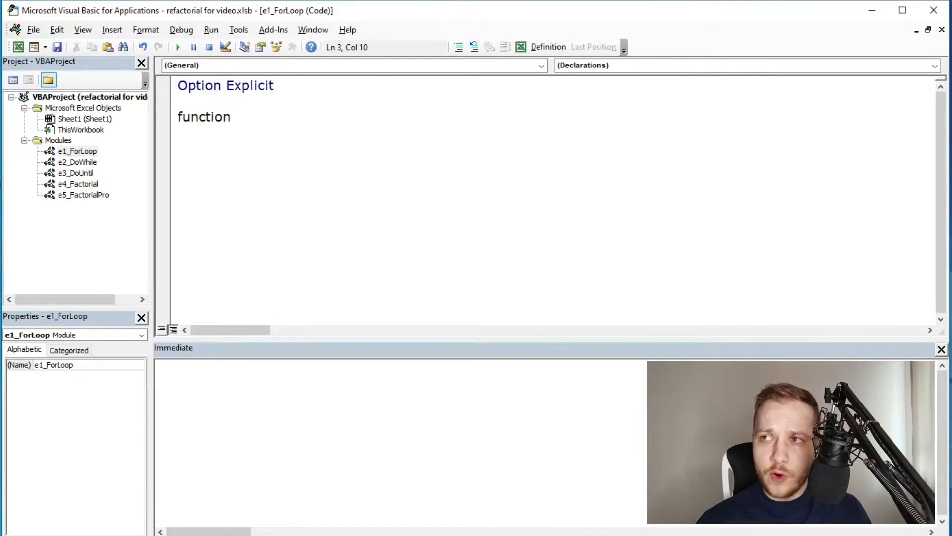
Write factorialForLoop(val) using a For...Next loop that multiplies result by i.
type("factorialForLoop(val As Long) As Long")
type("dim")
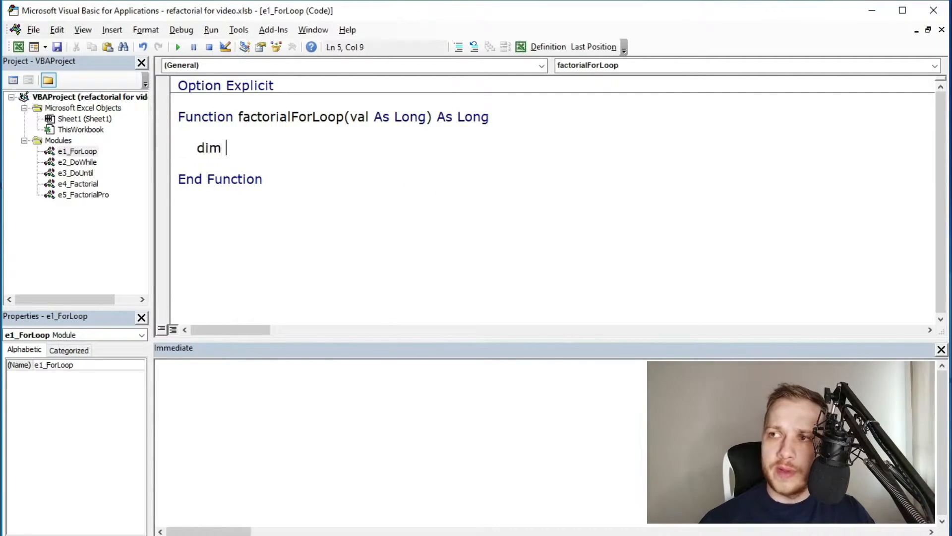
type("i as Long, result as lon")
type("result = resu")
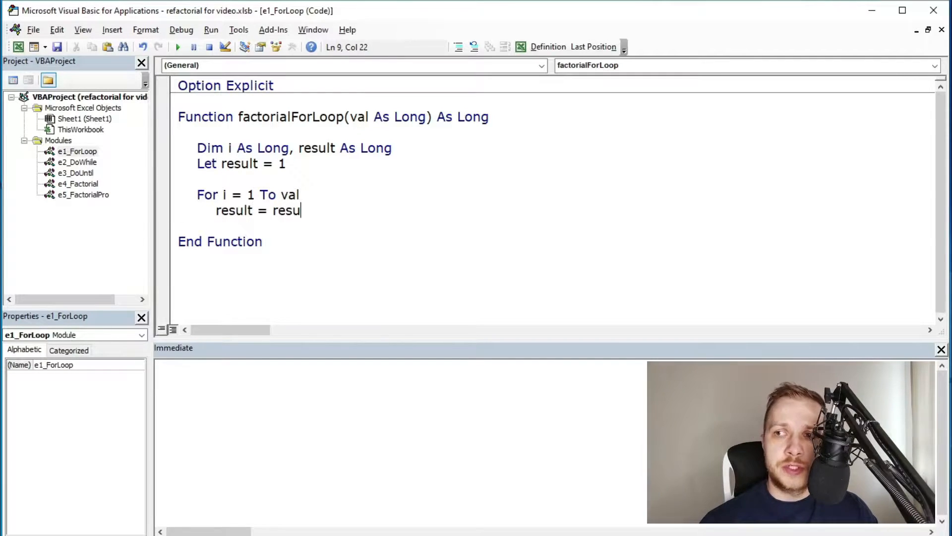
type("lt * i")
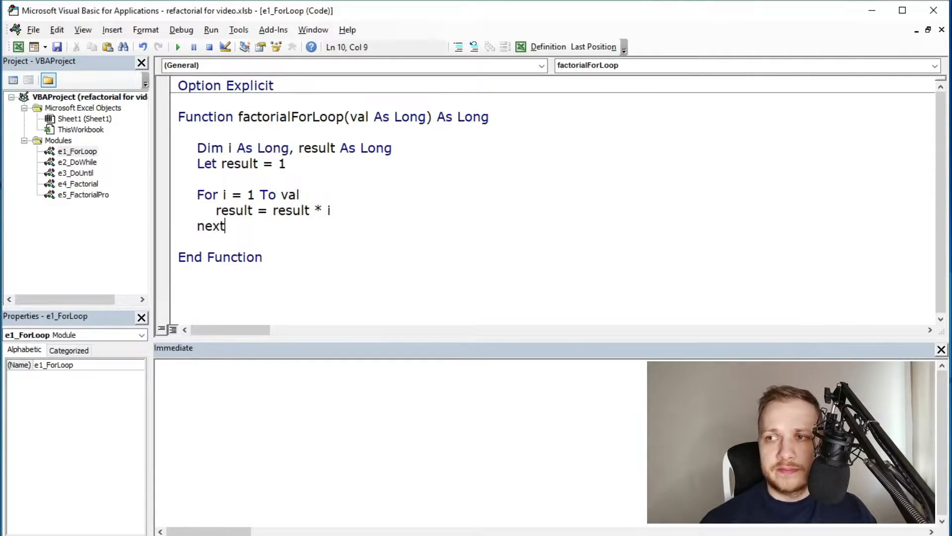
type("factorialForLoop")
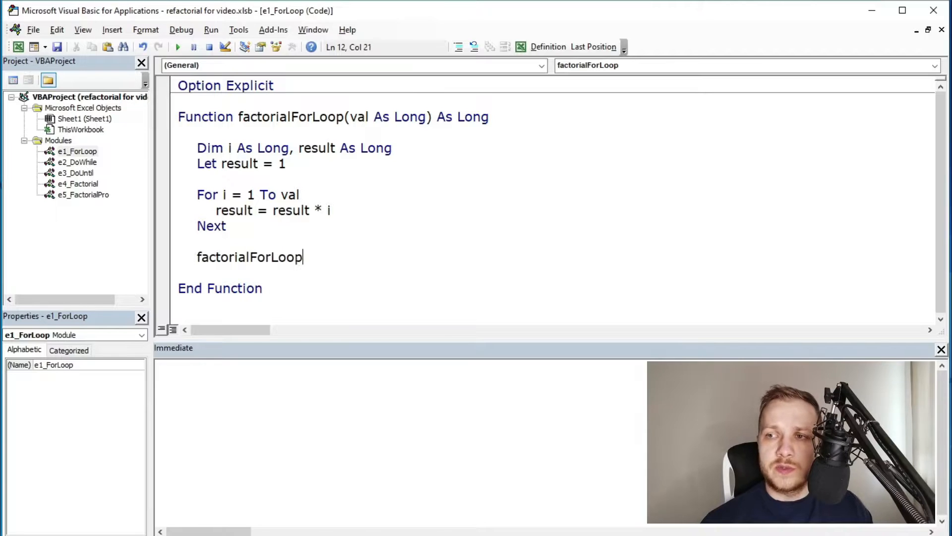
Evaluate ?factorialForLoop(5) in the Immediate window, getting 120, then open e2_DoWhile.
type("?fac")
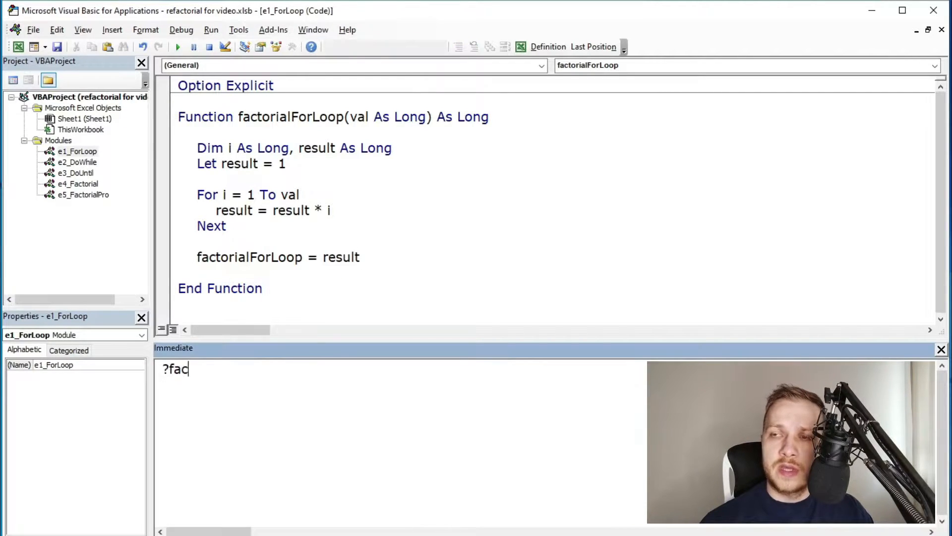
key("Return")
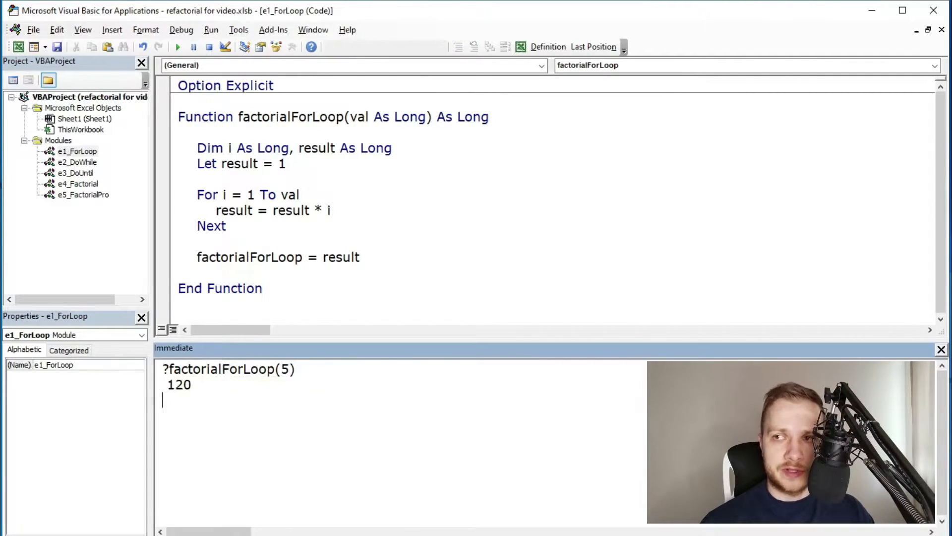
double_click(78, 161)
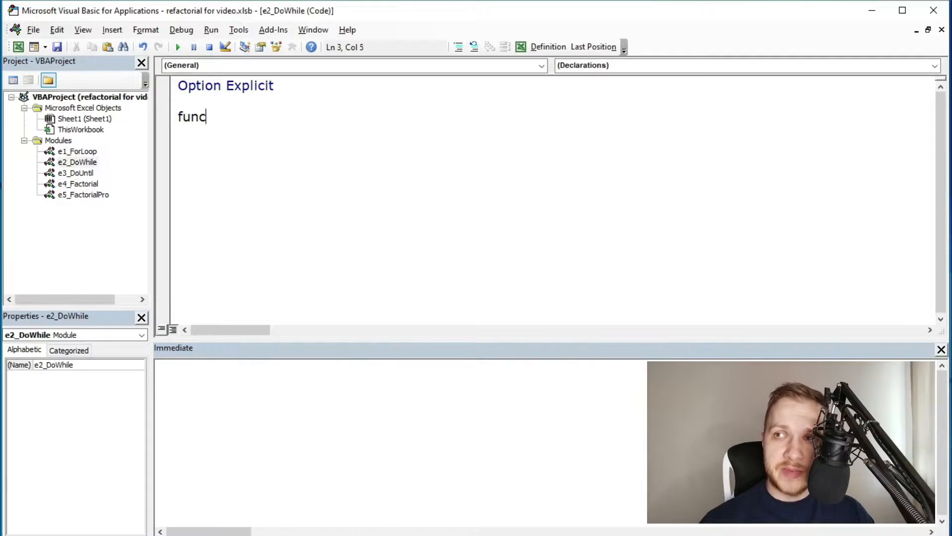
Write factorialDoUntil(val As Long) with a Do Until loop and query it in the Immediate window.
type("tion factorialDoU")
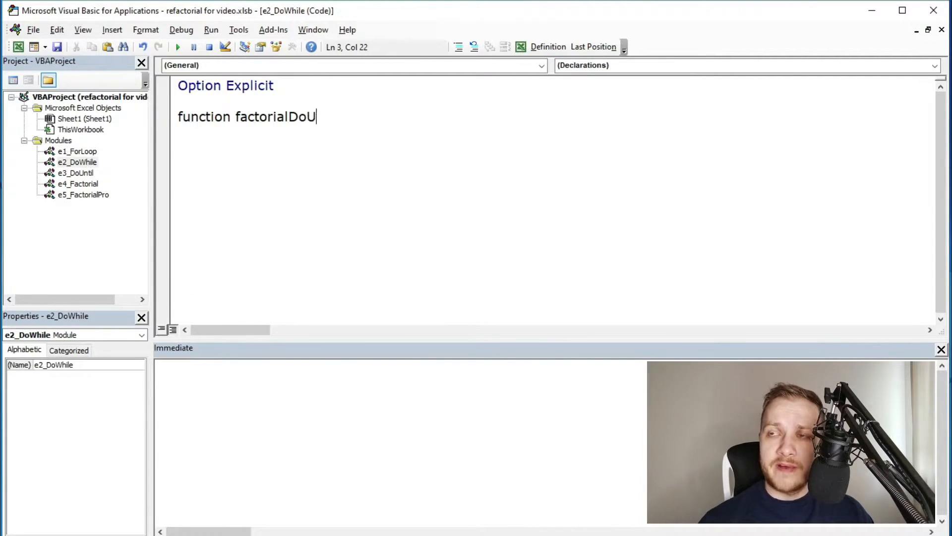
type("ntil(val as Long) As Long")
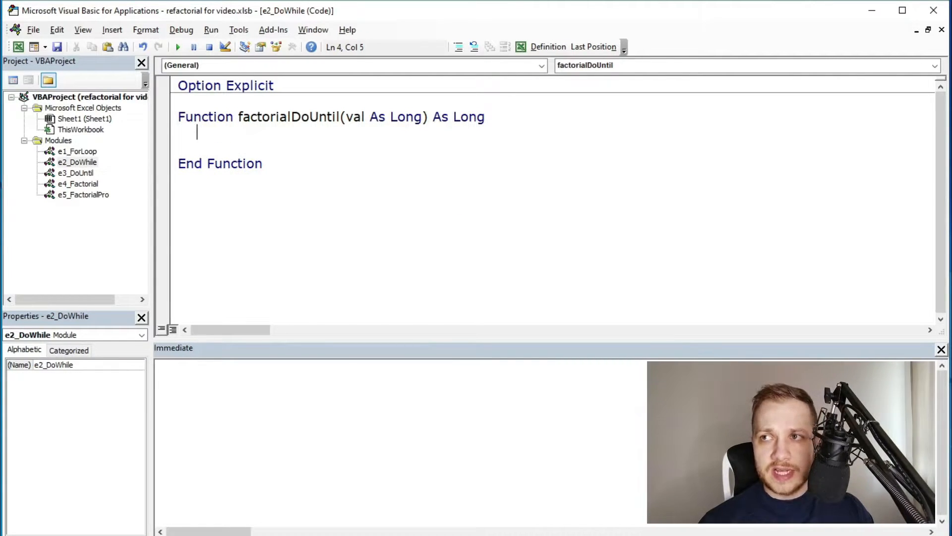
type("dim i as Long, result As Long")
type("do until i >")
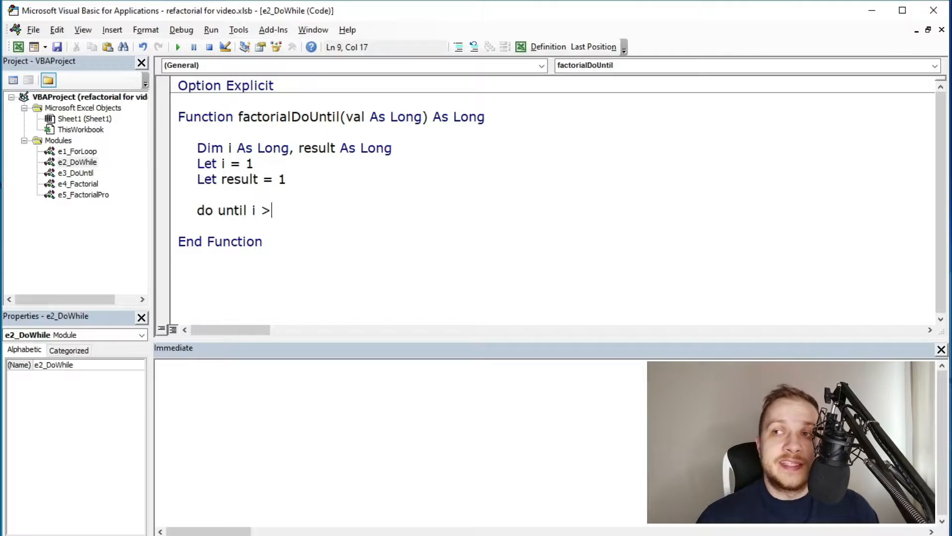
type("val")
type("i = i + 1")
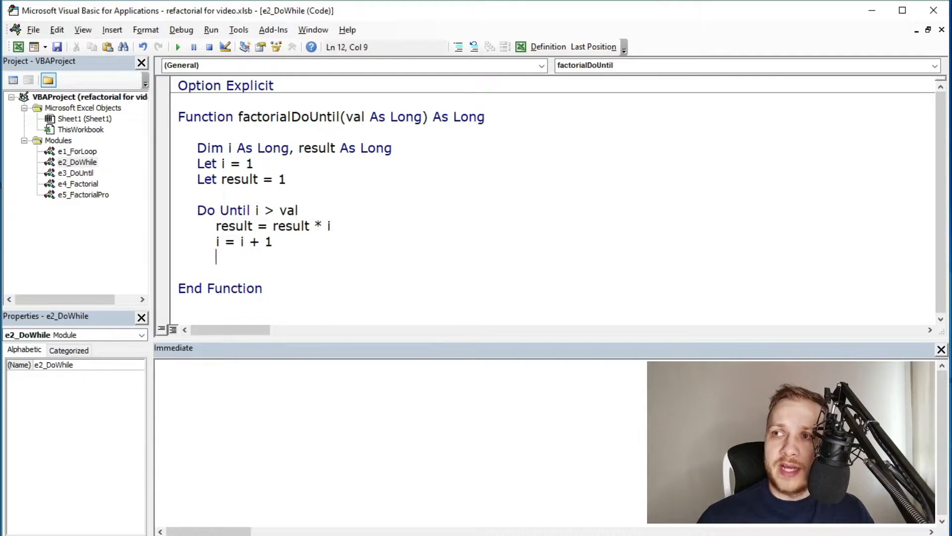
type("Loop")
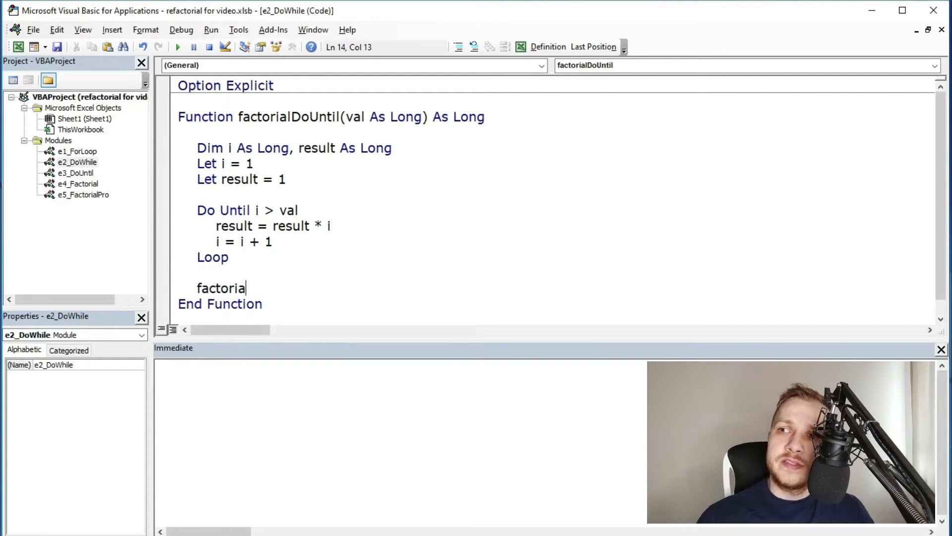
type("lDoUntil = result")
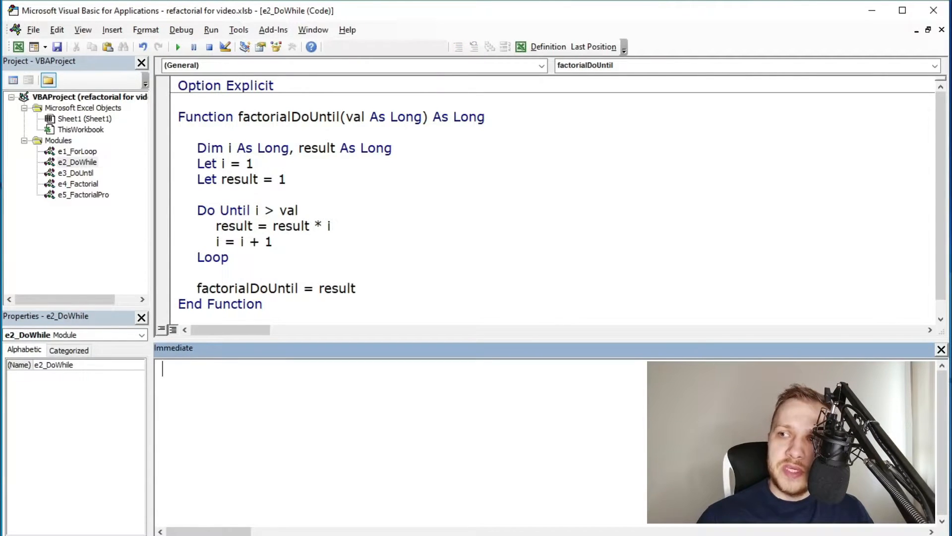
type("?factorialDoUntil")
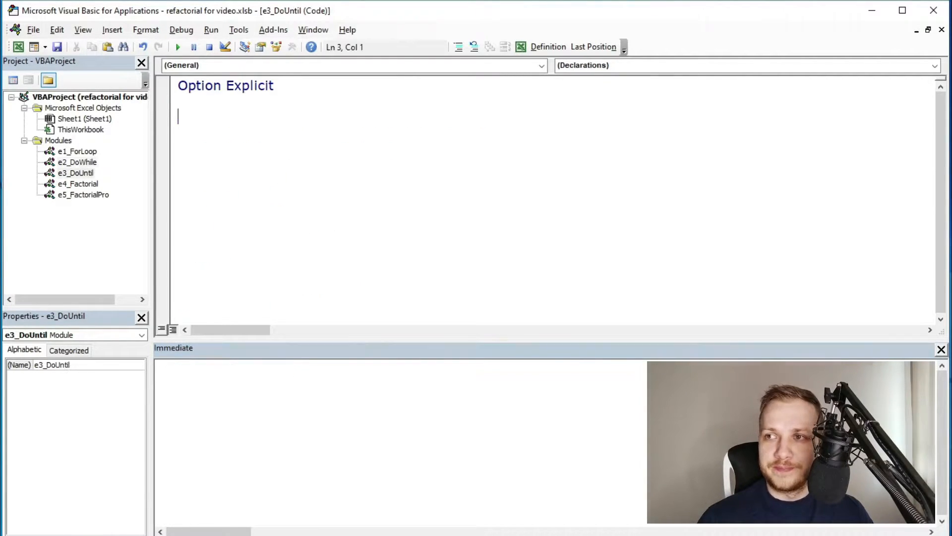
Write factorialDoWhile(val As Long) with a Do While loop incrementing i, and evaluate a test call.
type("function factorial")
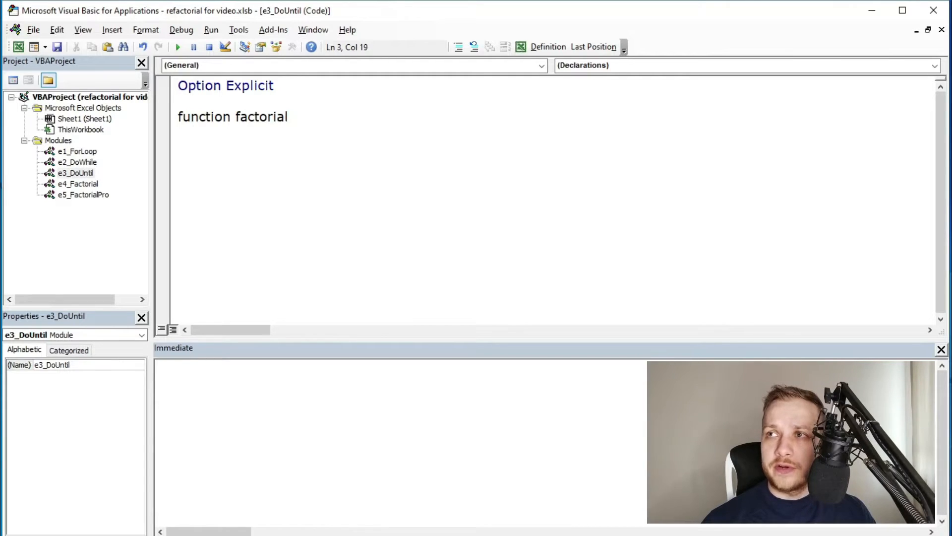
type("DoWhile(val as Long) As Long")
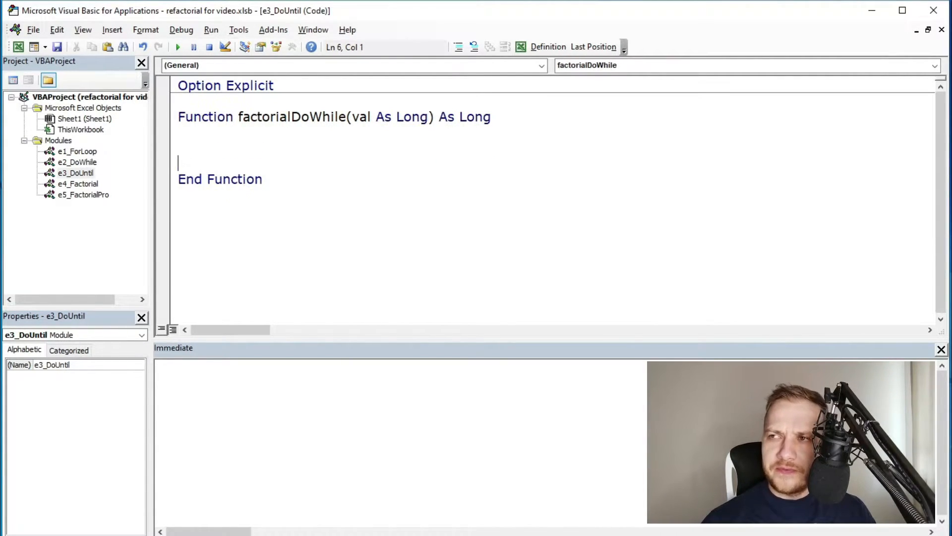
type("dim i as Long, result As Long")
type("do while i <")
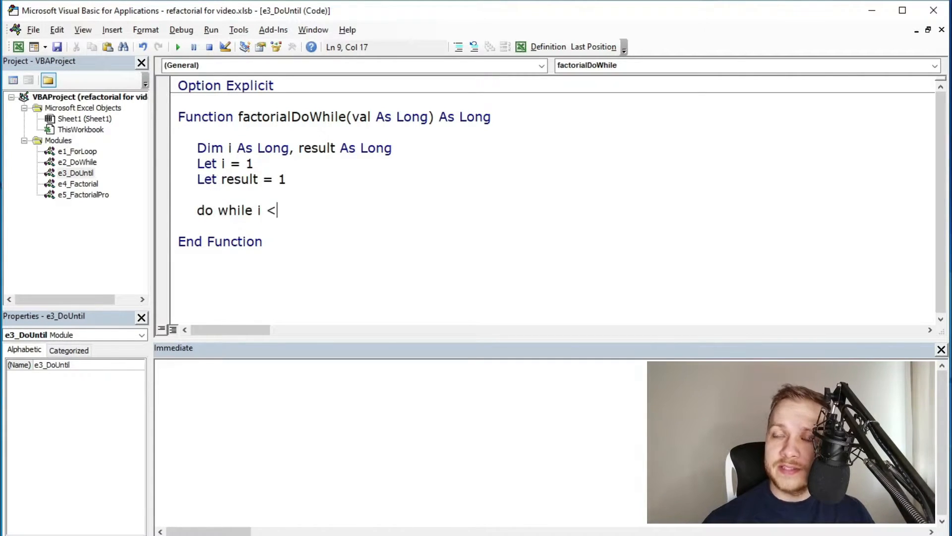
type("= val")
type("i")
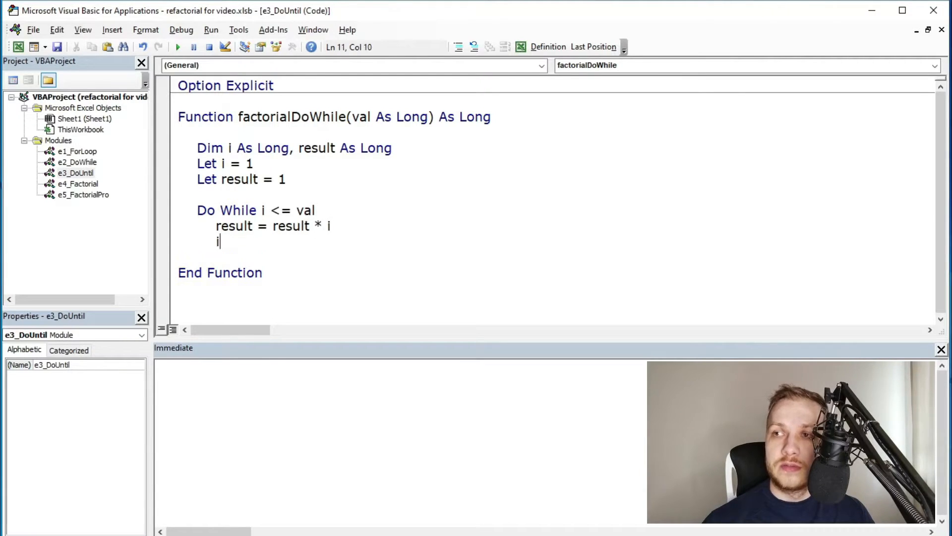
type("= i + 1")
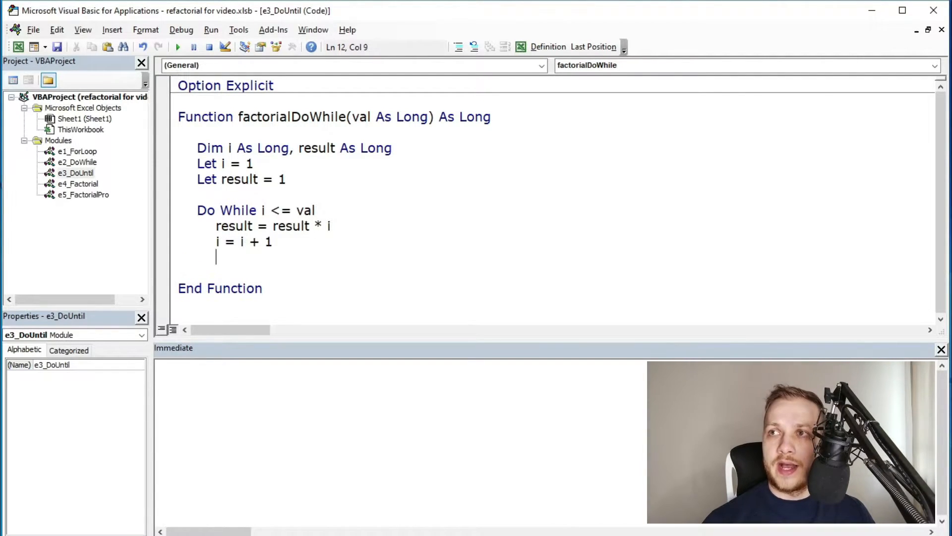
type("Loop")
type("factorialDoWhile")
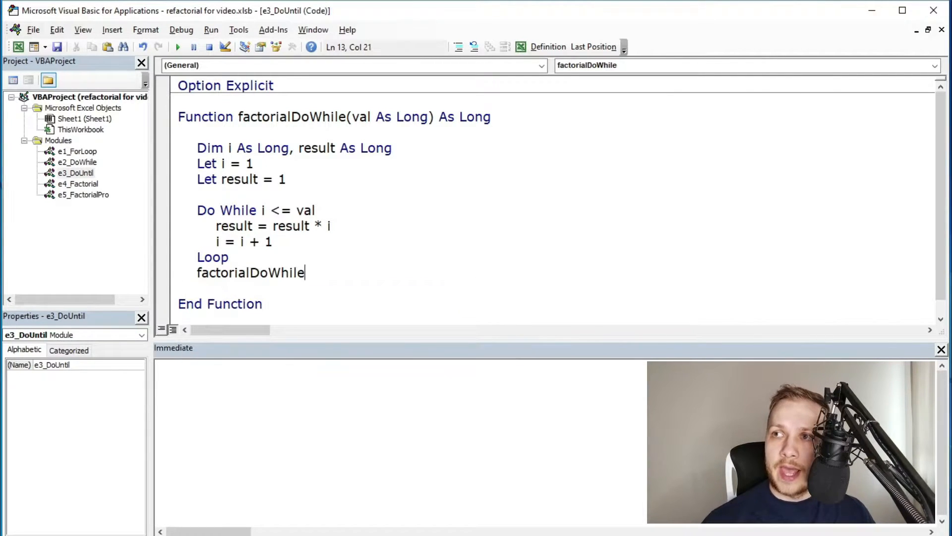
type("= result")
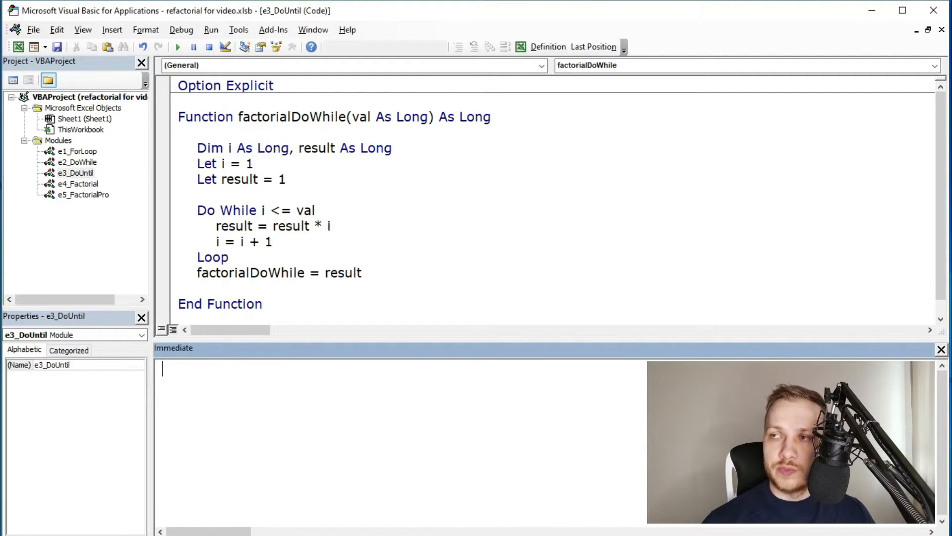
type("?factorialDoWhile(")
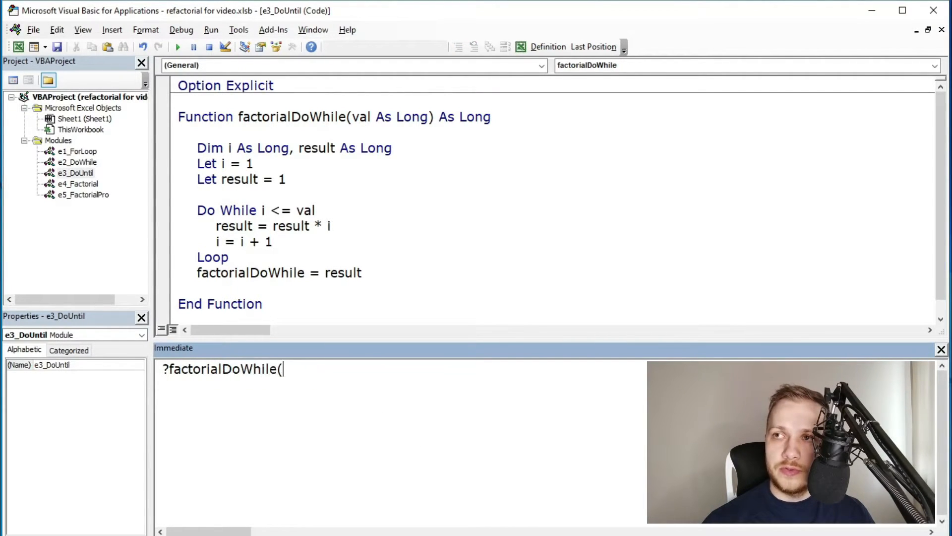
key("Return")
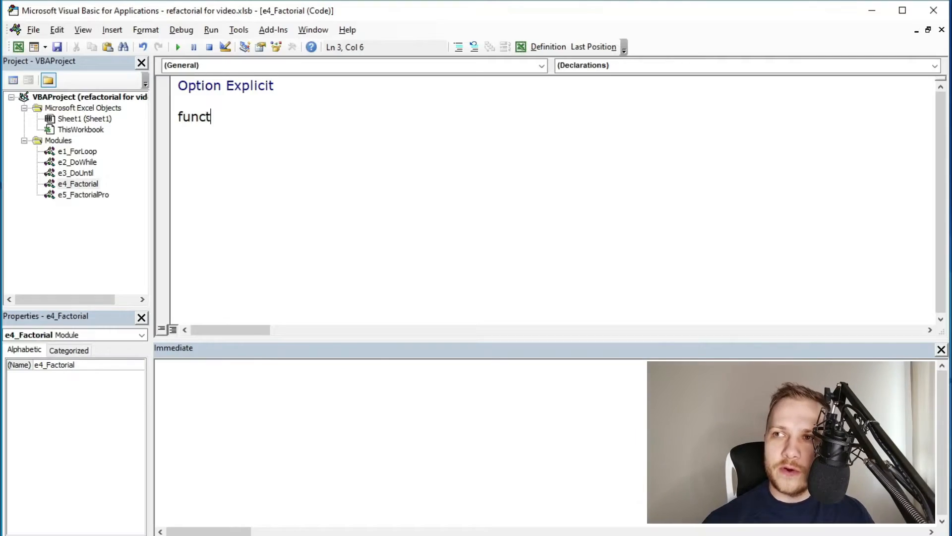
Declare factorialRecursive(a As Long, Optional tempVal As Long = 1) As Long.
type("ion factorial")
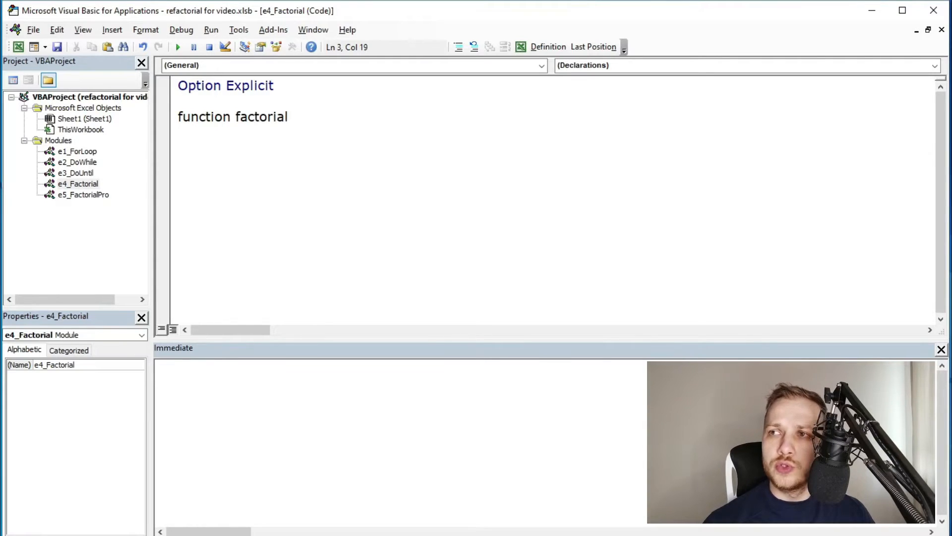
type("Recursive")
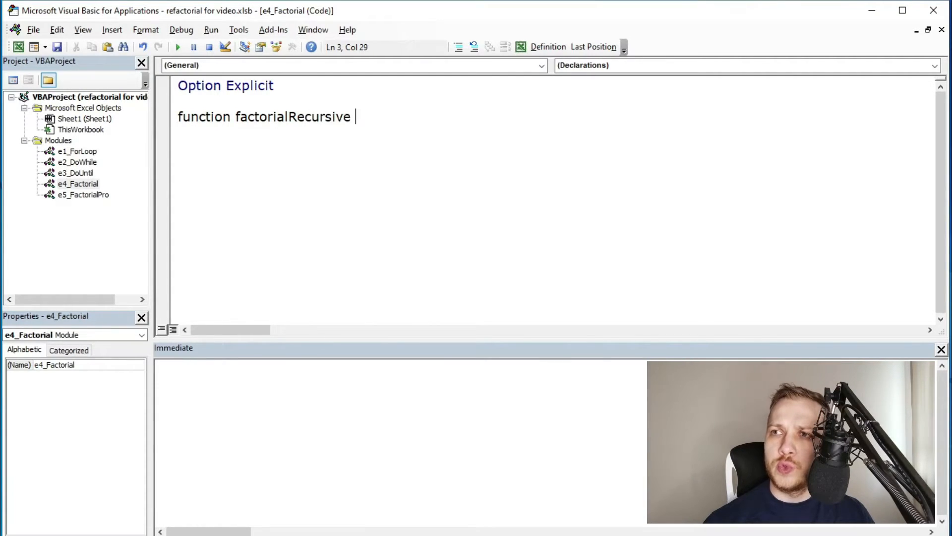
type("(a as Long, o")
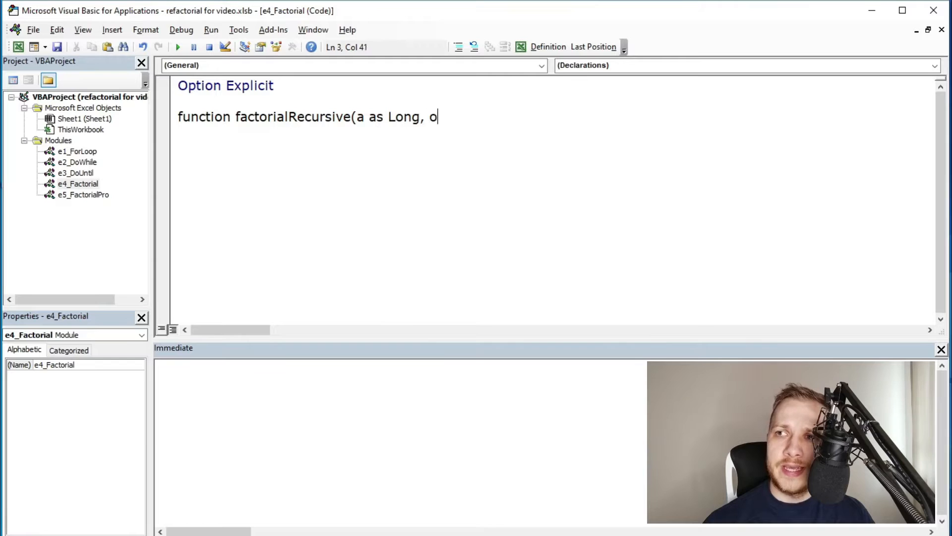
type("ptional tempVal as l")
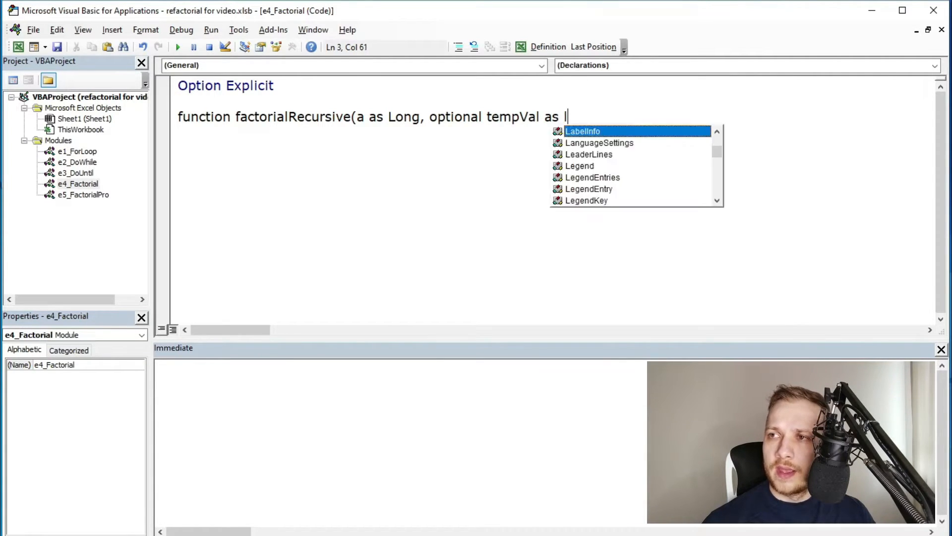
type("Long = 1) as Long")
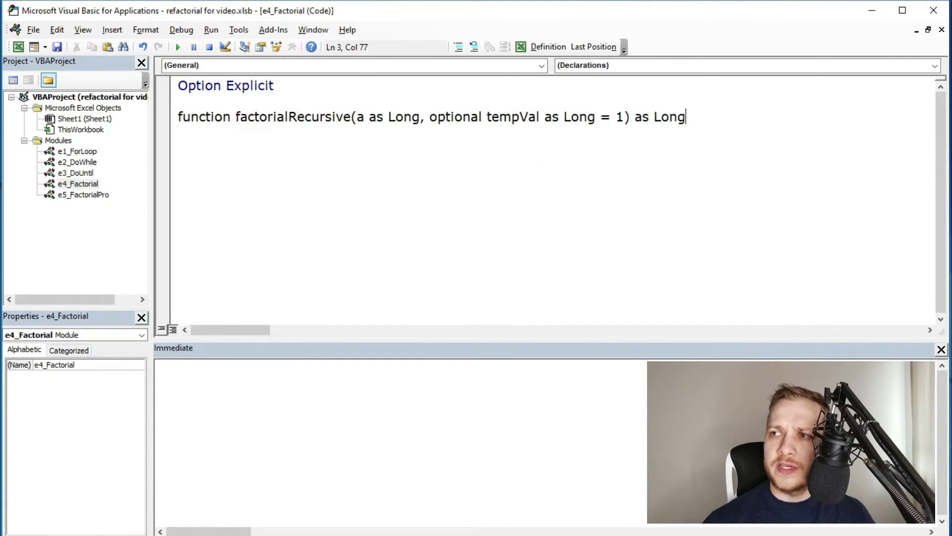
key("Return")
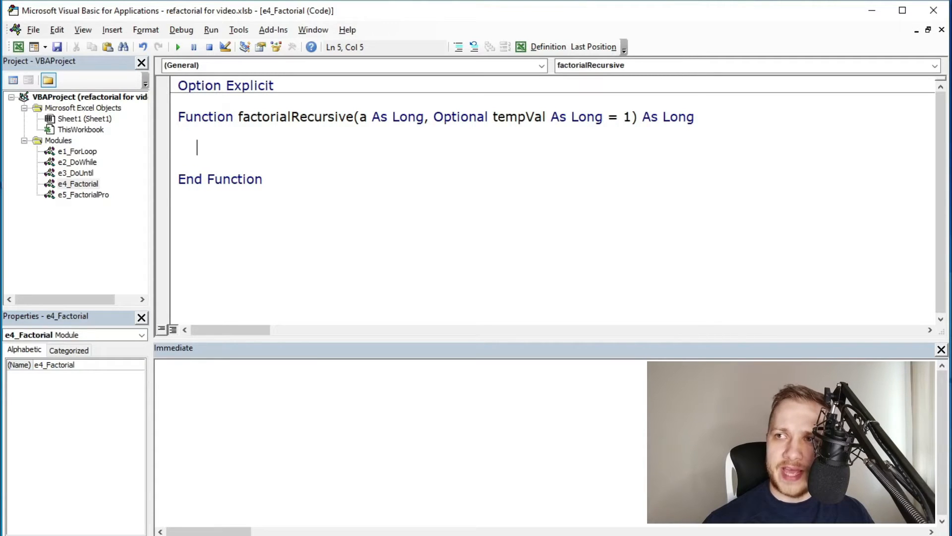
Add the If a > 1 recursive call accumulating tempVal, and type ?factorialRecursive(5 as a test.
type("if a > 1 then")
type("tempVal = tempV")
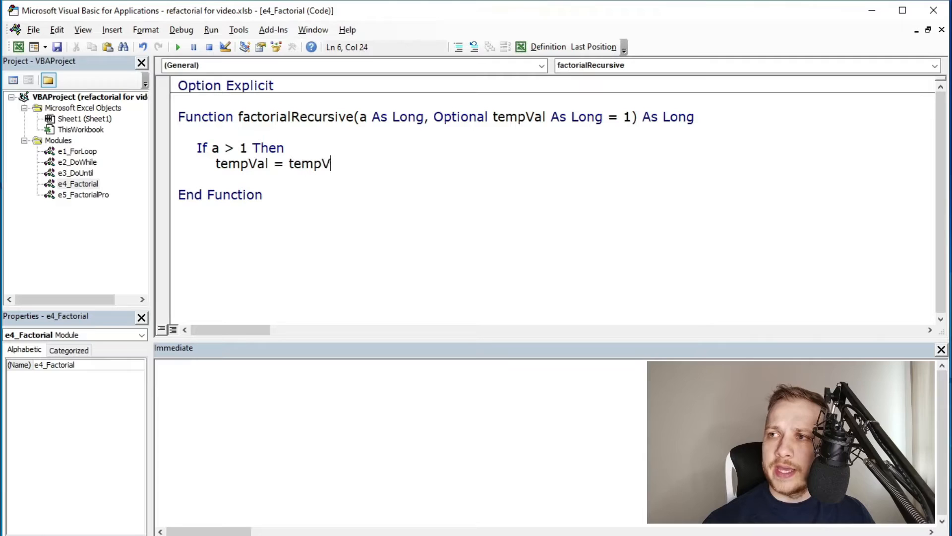
type("al * a")
type("factorial")
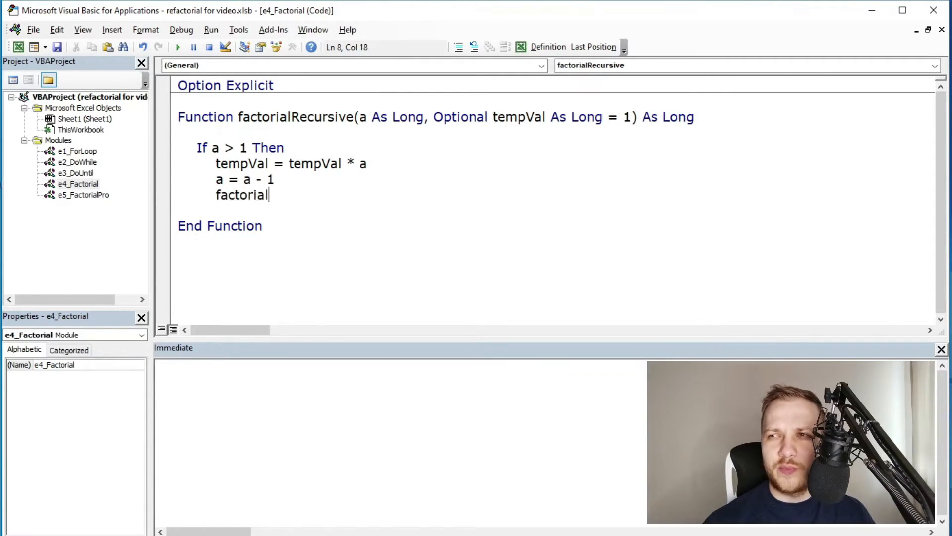
type("Recursive")
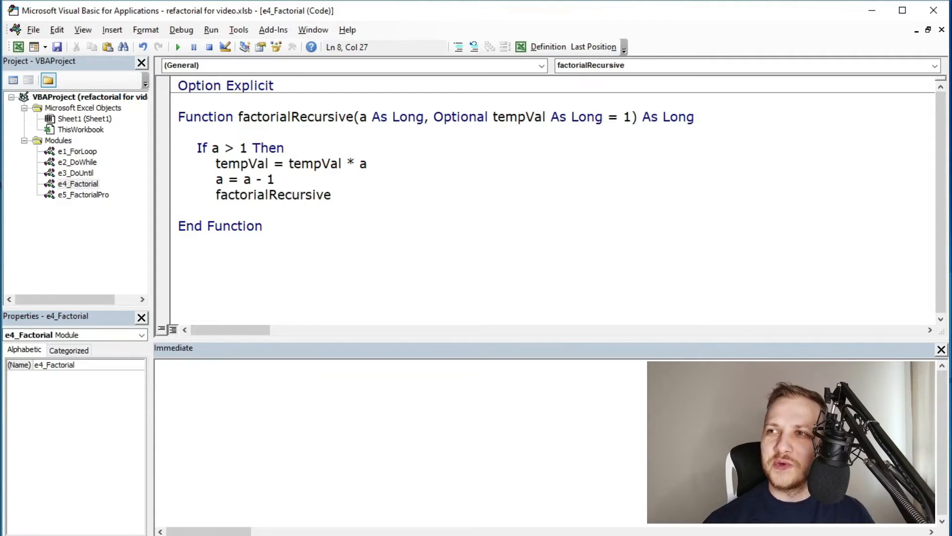
type("a, tempVal")
type("facto")
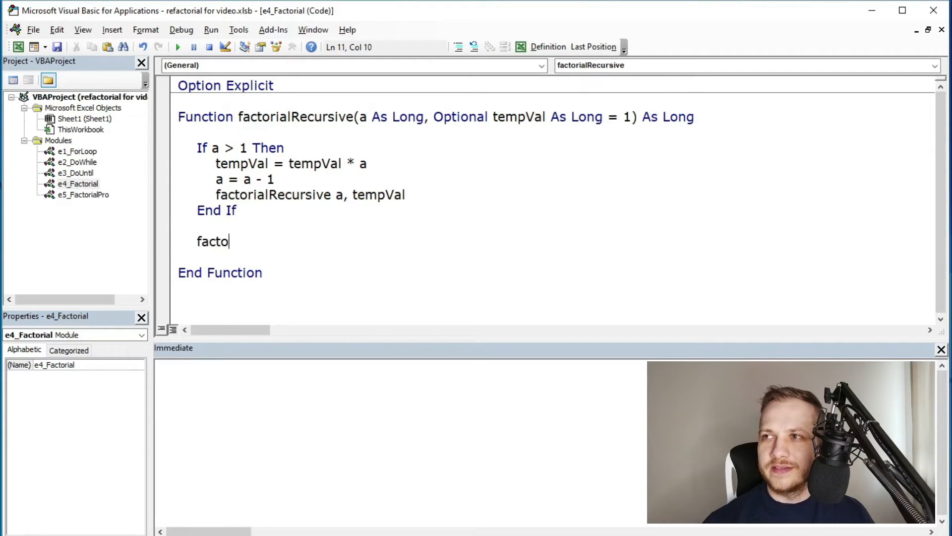
type("rialRecursive =")
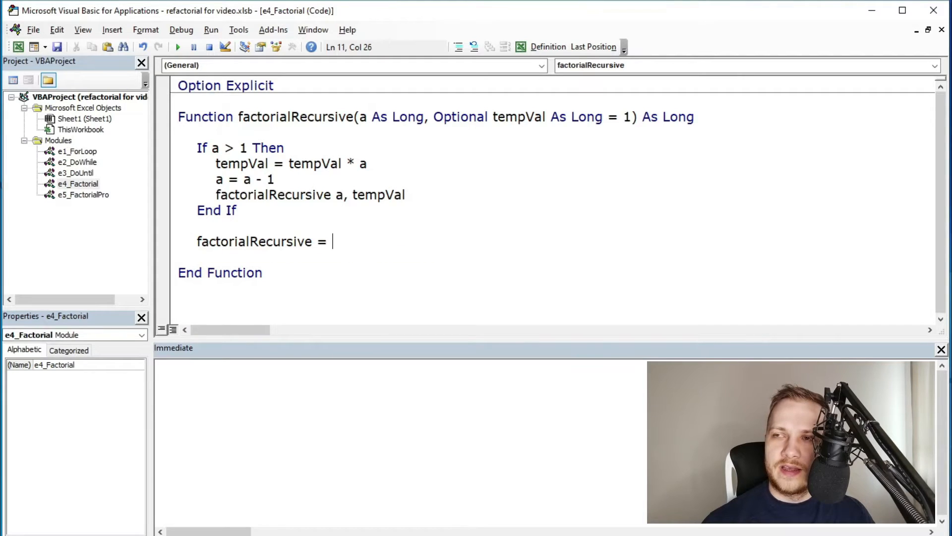
type("tempVal")
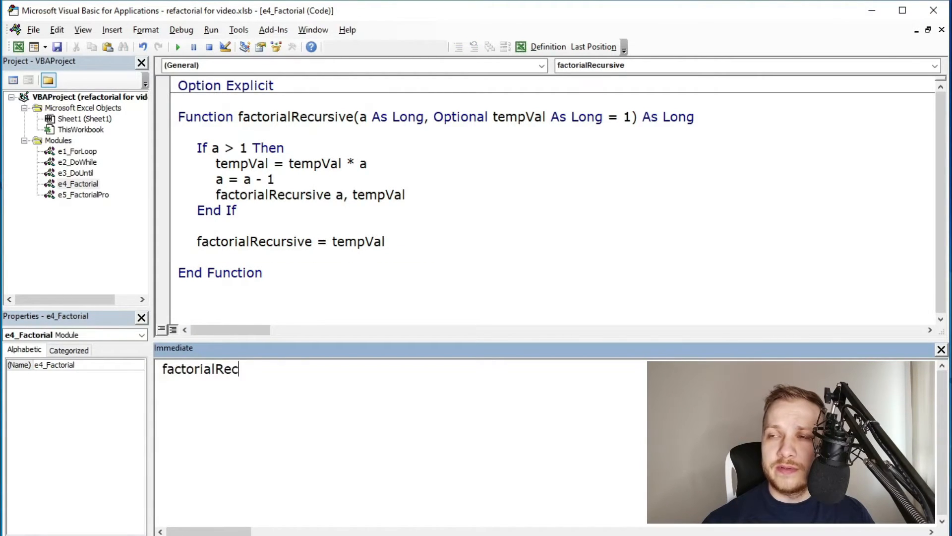
type("?factorialRecursive")
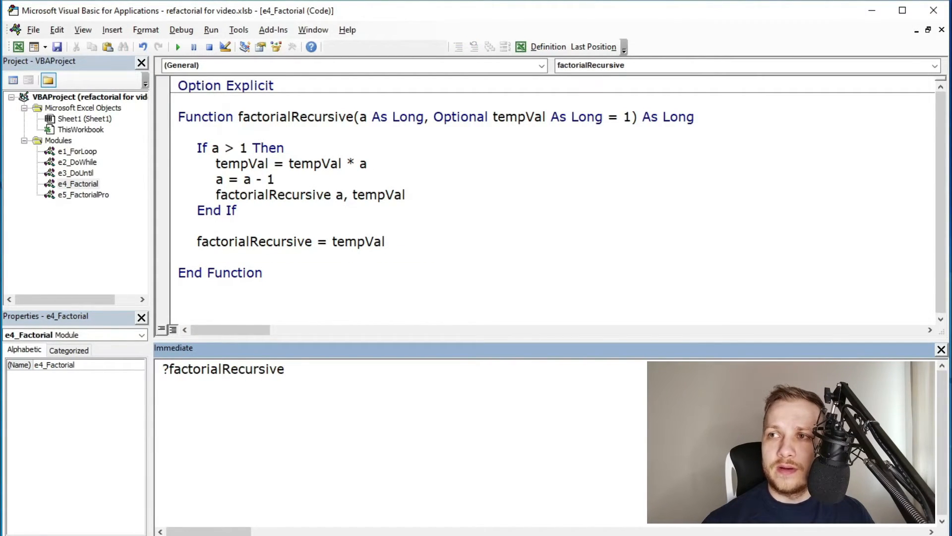
type("(5")
type("functio")
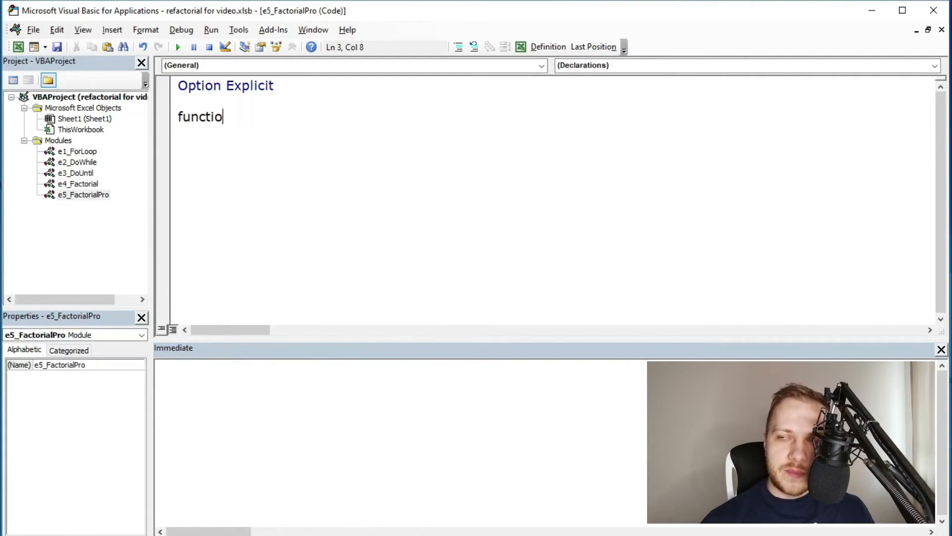
Declare factorialRecursivePro(n As Long) As Long, returning n * factorialRecursivePro(n - 1) when n > 0.
type("n factorialRe")
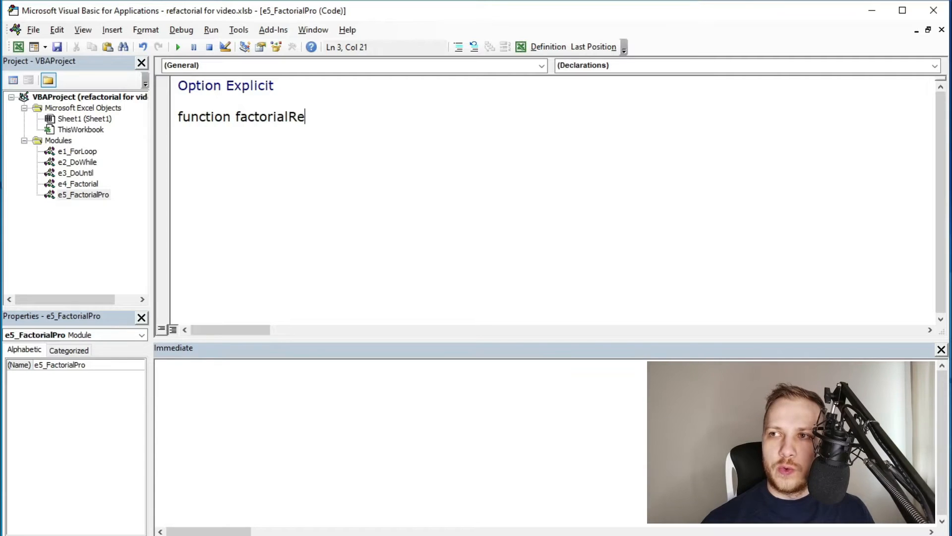
type("cursivePro")
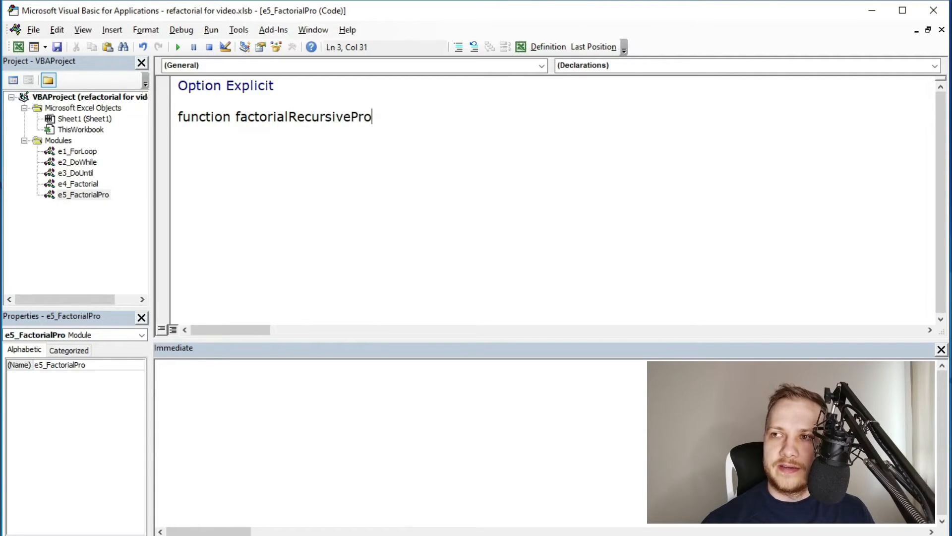
type("(n as Long)")
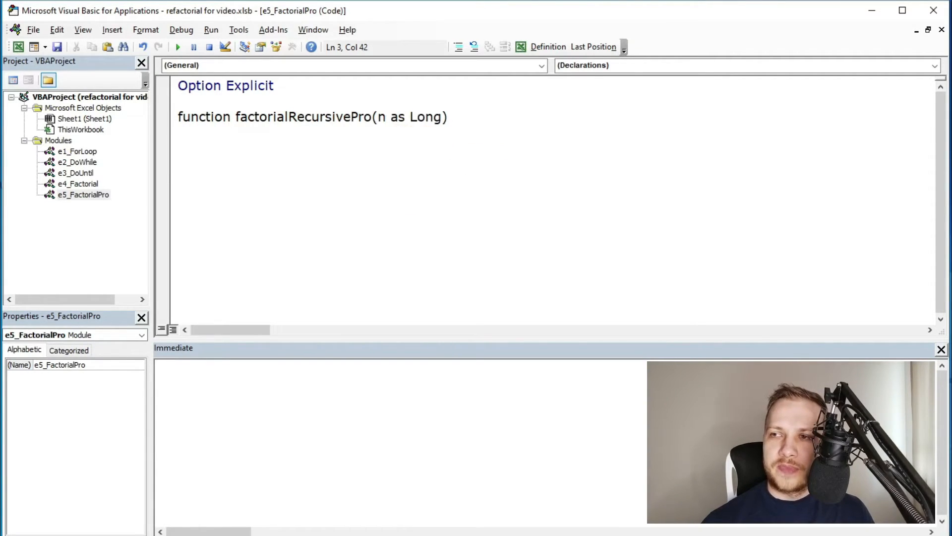
type("As Long")
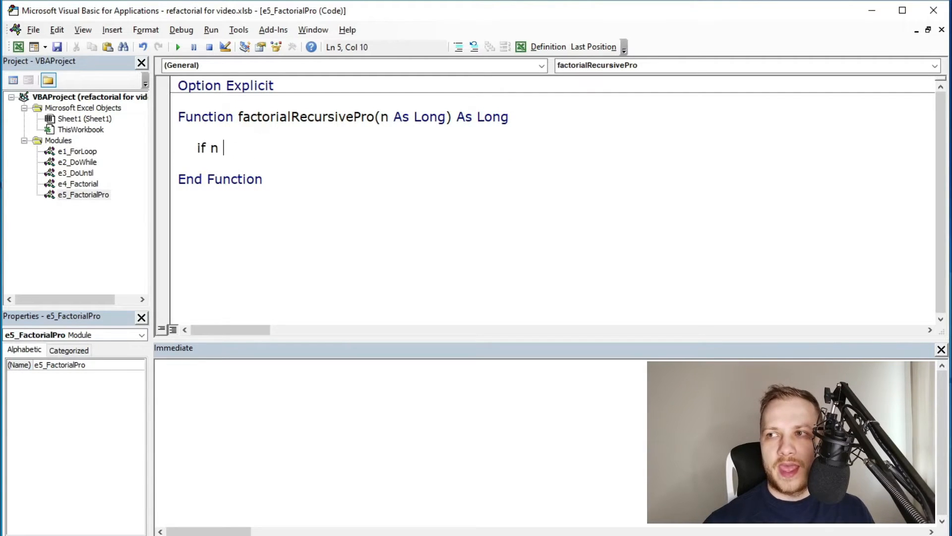
type("> 0 then factorialRecursivePro =")
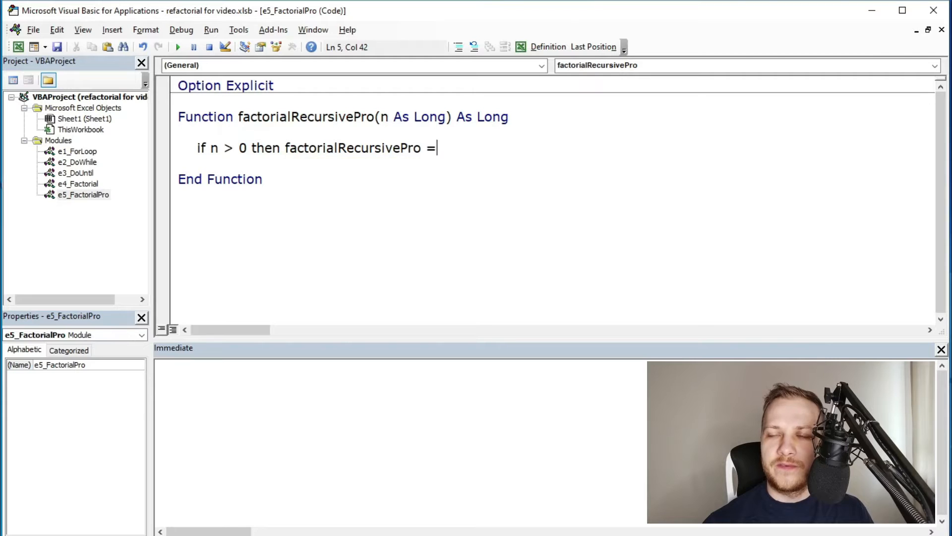
type("n *")
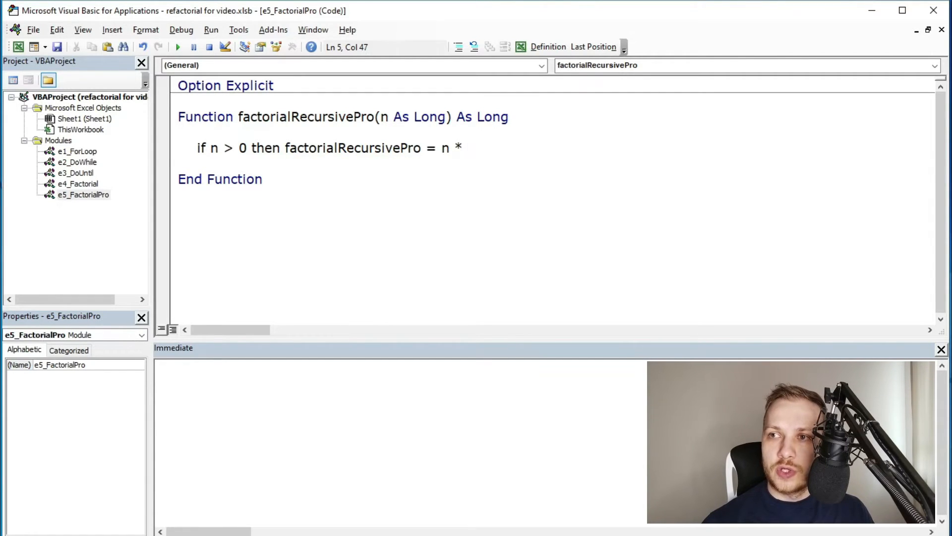
type("factorialRecursivePro(n=")
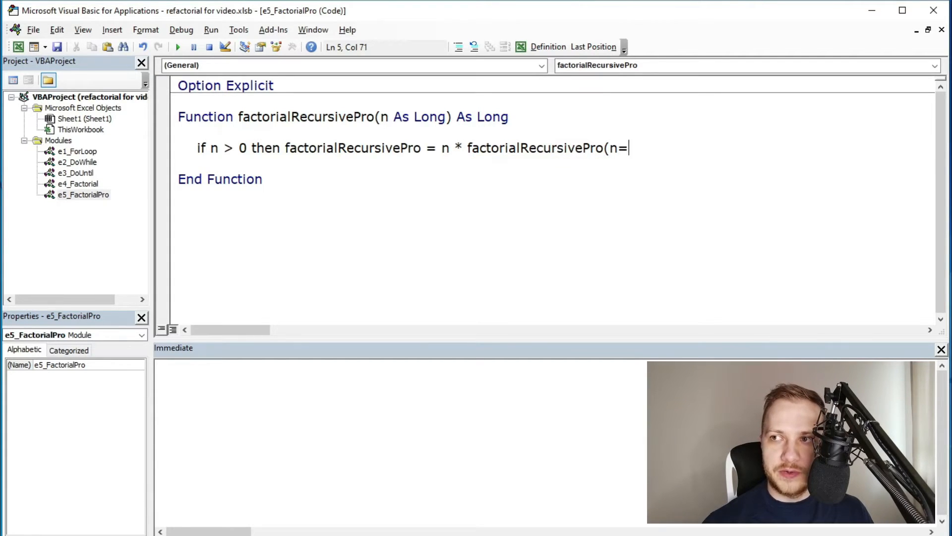
type("- 1)")
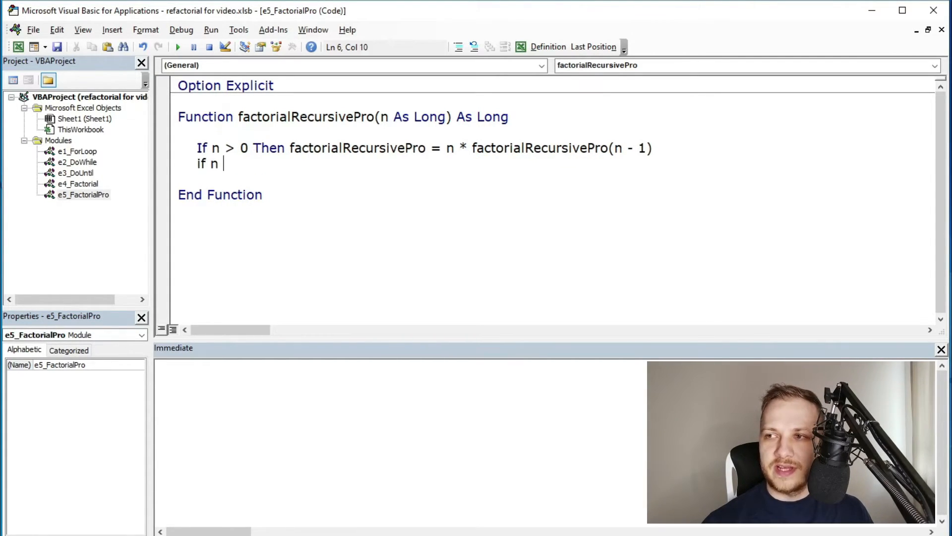
Add If n = 0 returning 1, and type ?factorialRecursivePro in the Immediate window.
type("= 0 then factorial")
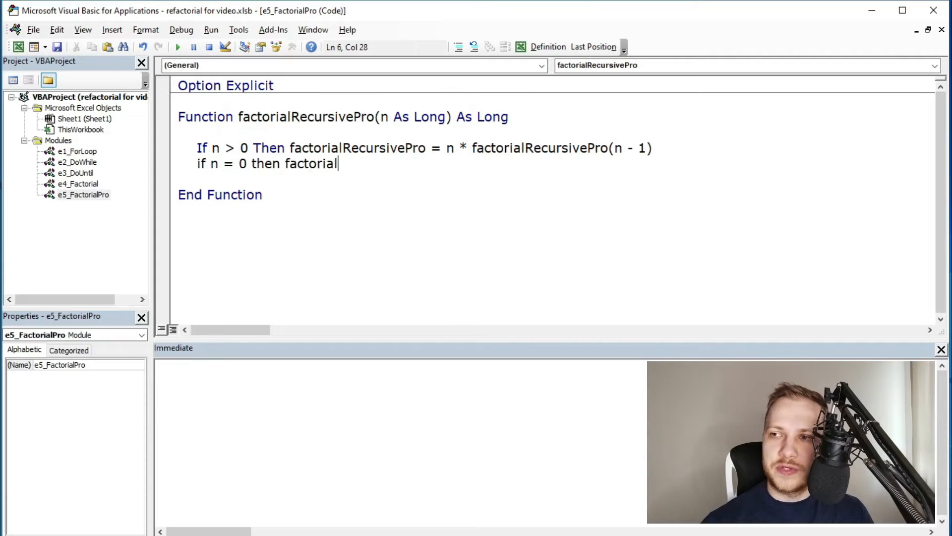
type("RecursivePro = 1")
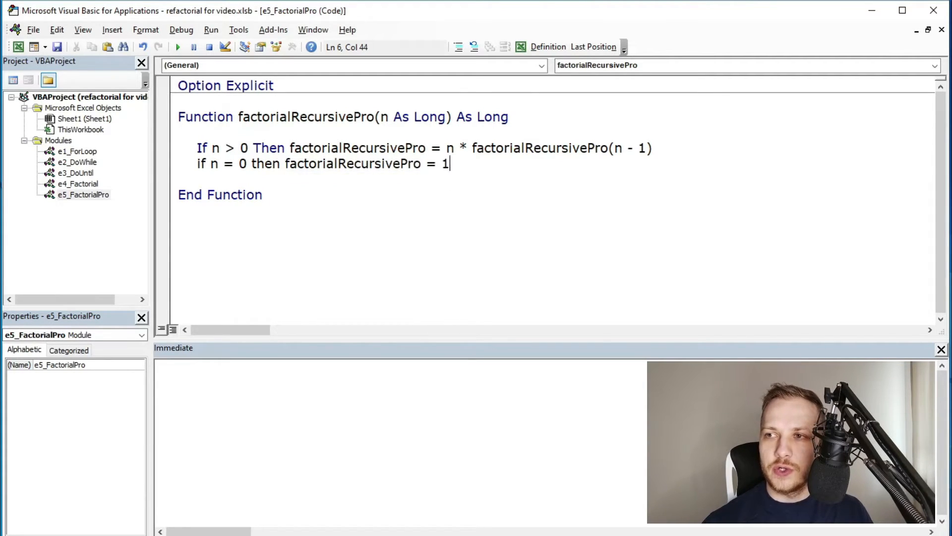
type("?factoria")
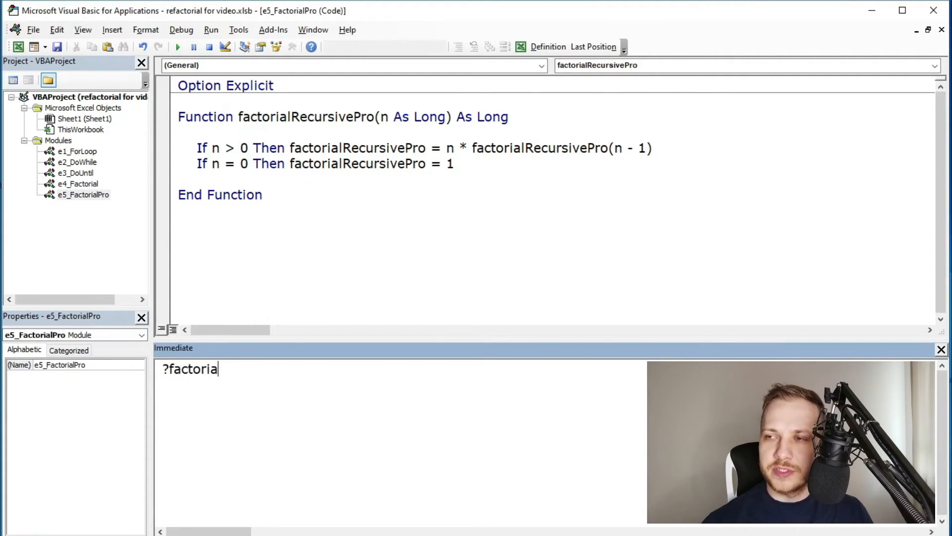
type("lRecursivePro")
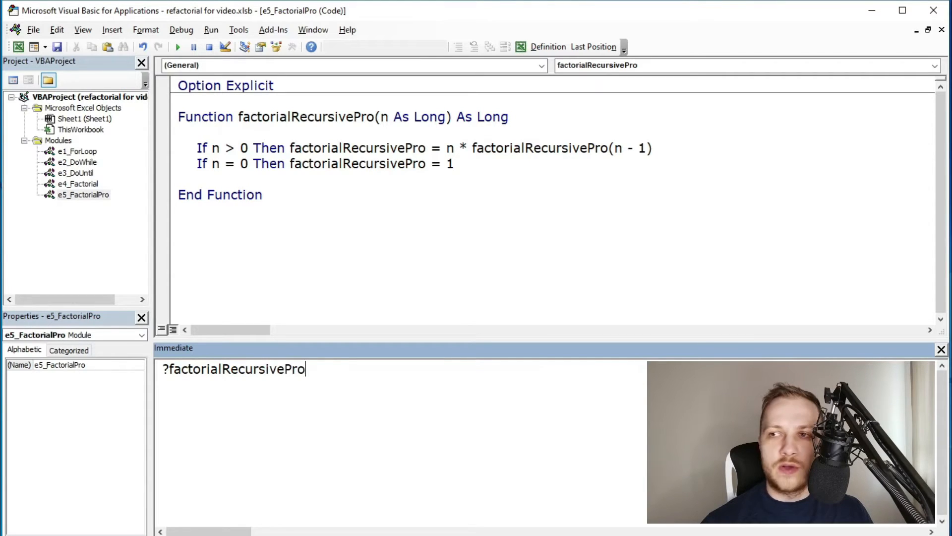